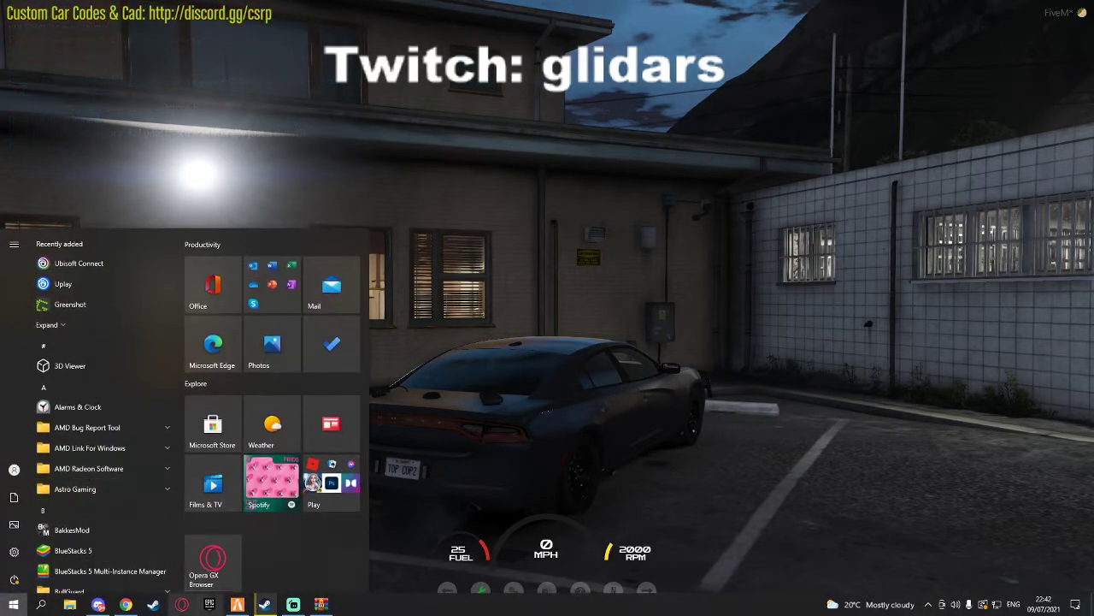
Launch Chrome and search Google for 'better visuals'.
left_click(125, 605)
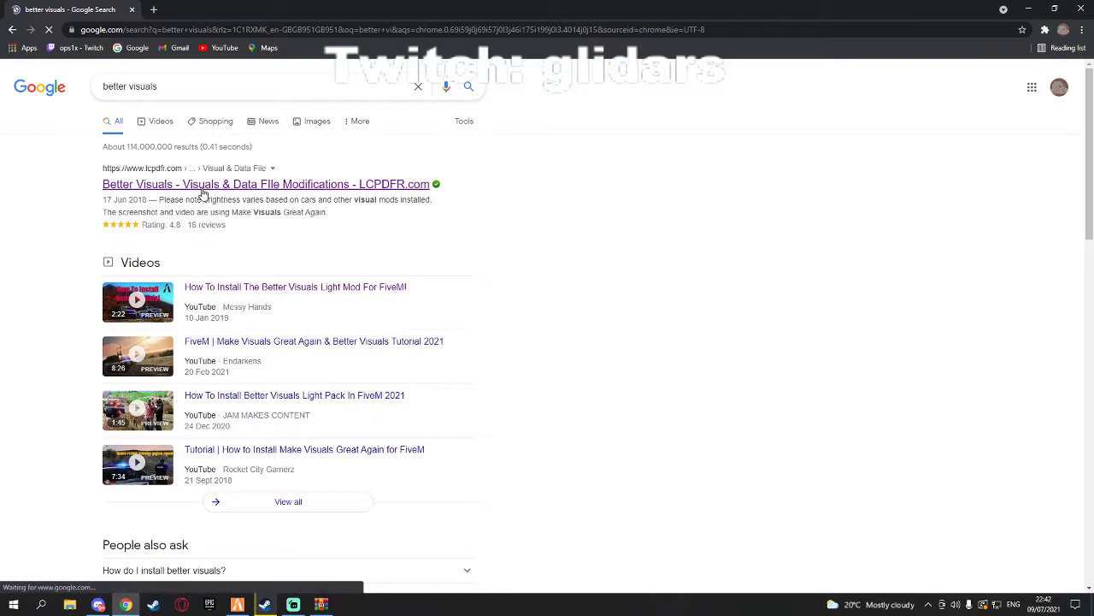
Watch the embedded YouTube showcase video on the LCPDFR Better Visuals page with sound on.
left_click(266, 185)
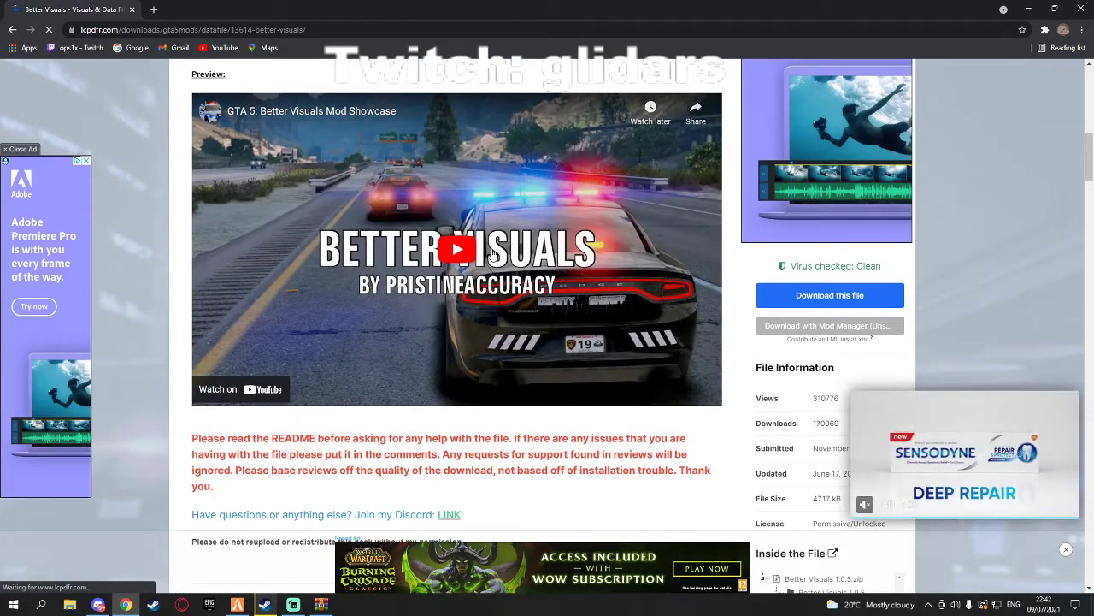
left_click(457, 249)
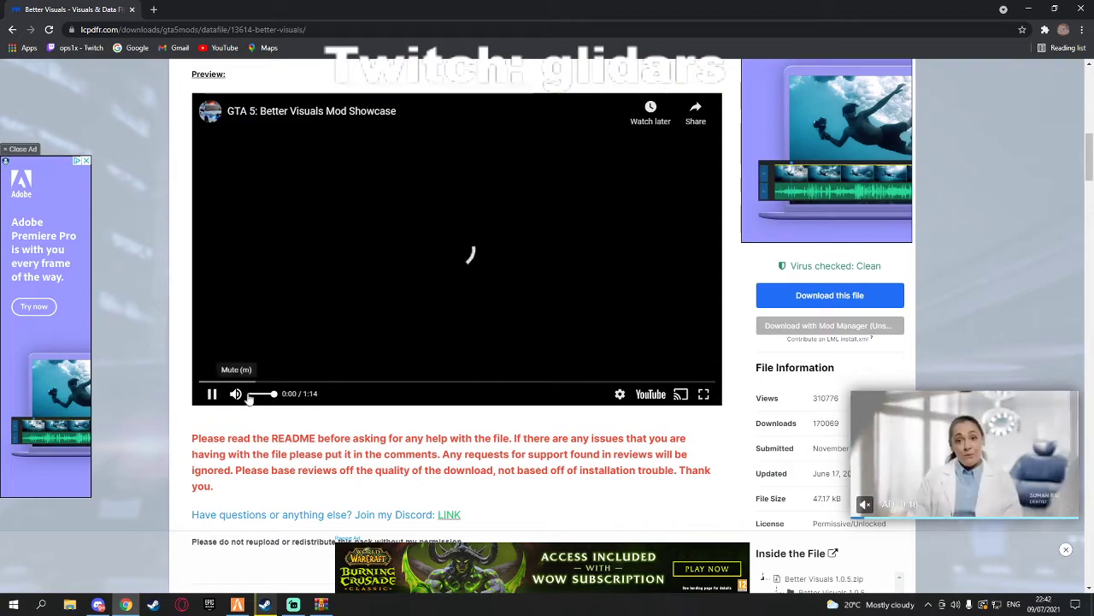
left_click(212, 394)
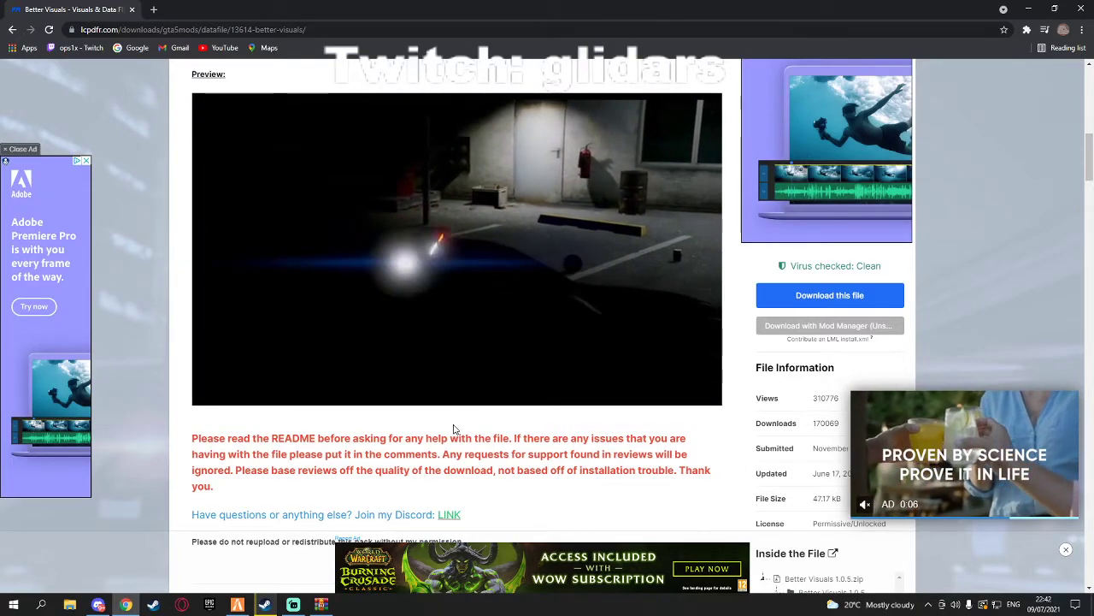
left_click(456, 248)
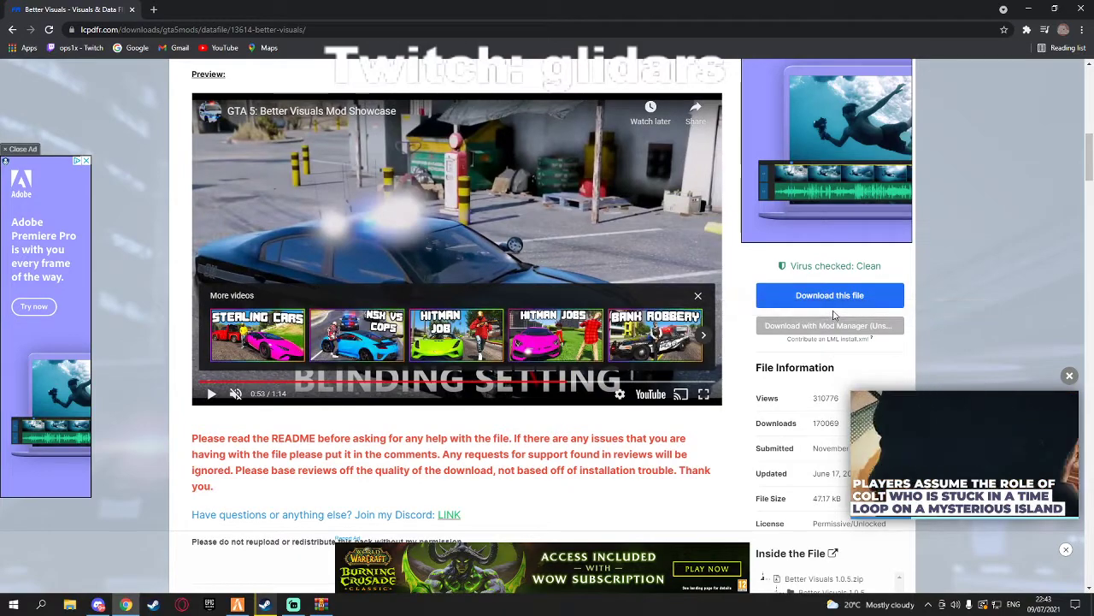
Download the Better Visuals 1.0.5 zip via 'Download this file' and view it in WinRAR.
left_click(830, 294)
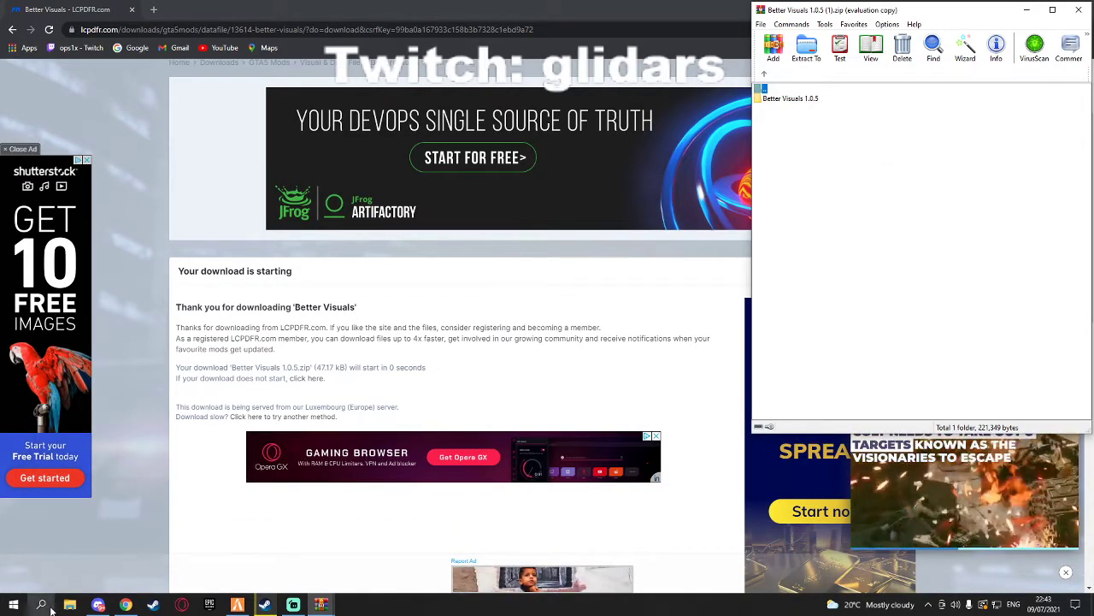
Search Start for 'fivem' and reach the FiveM shortcut's file location options.
left_click(38, 607)
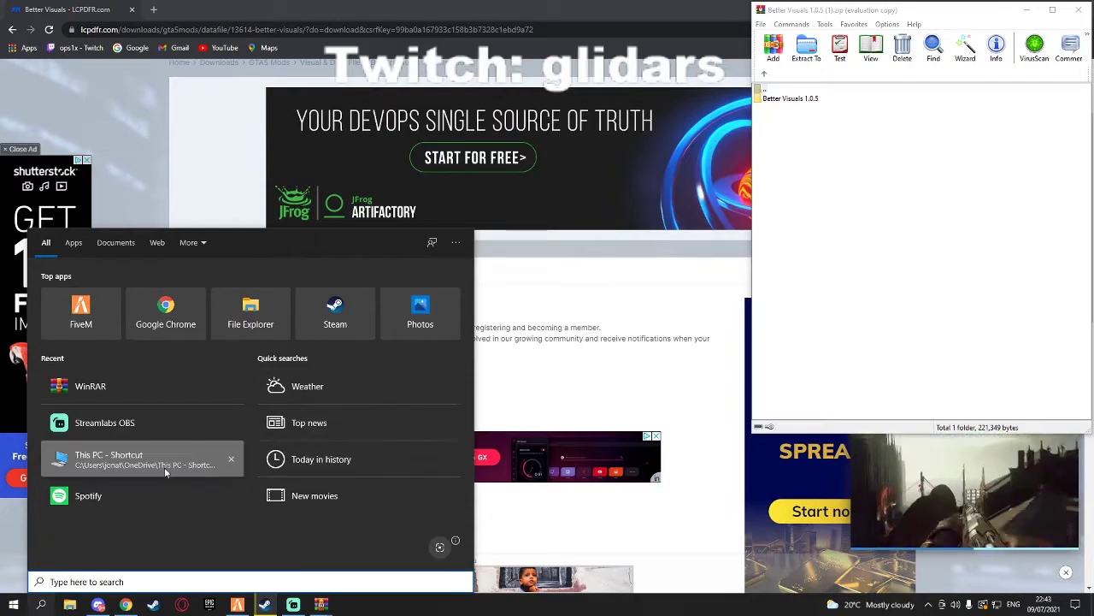
type("fivem")
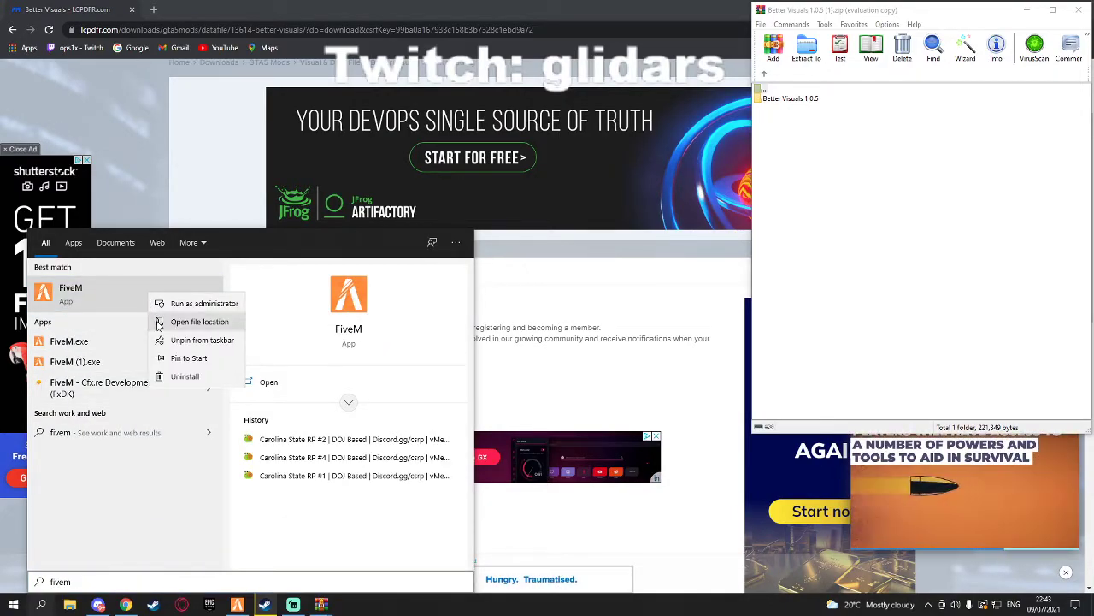
left_click(200, 322)
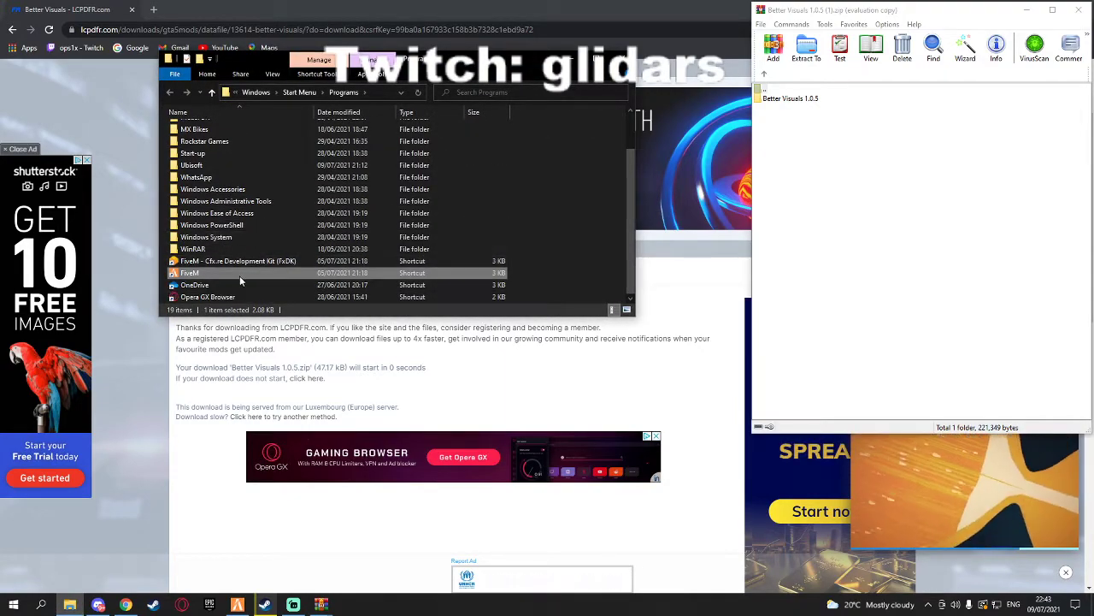
right_click(188, 272)
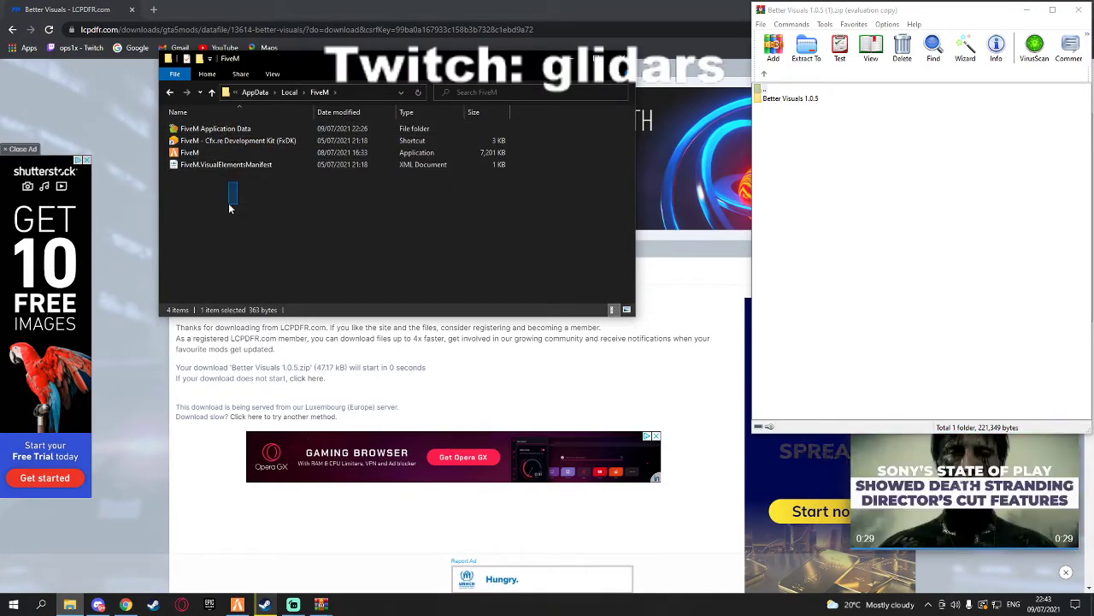
Navigate into FiveM Application Data > citizen > common > data, where visualsettings.dat lives.
left_click(216, 129)
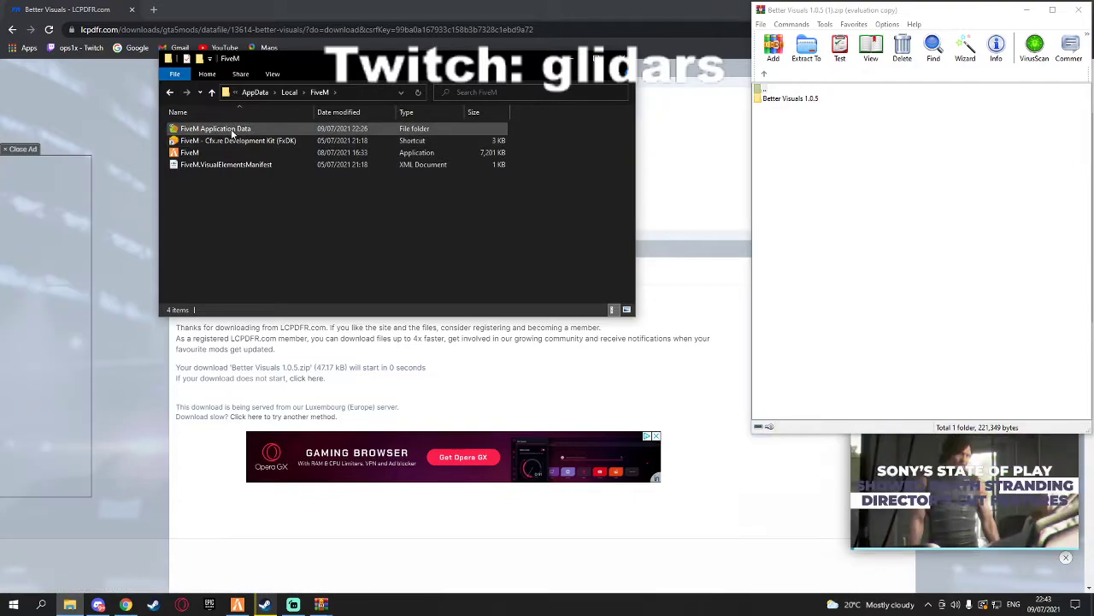
double_click(215, 128)
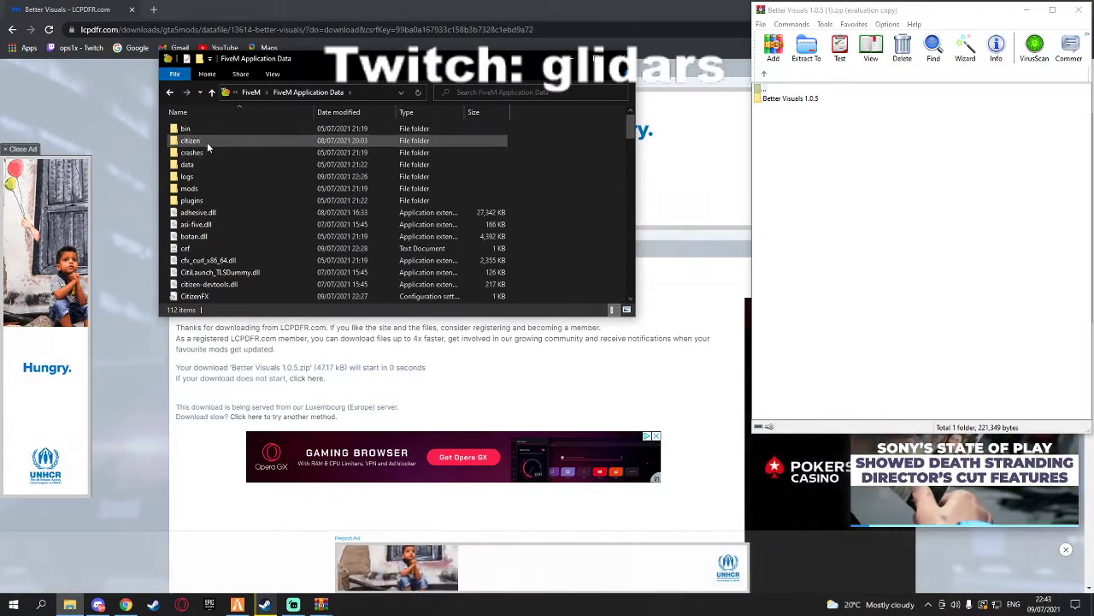
double_click(190, 140)
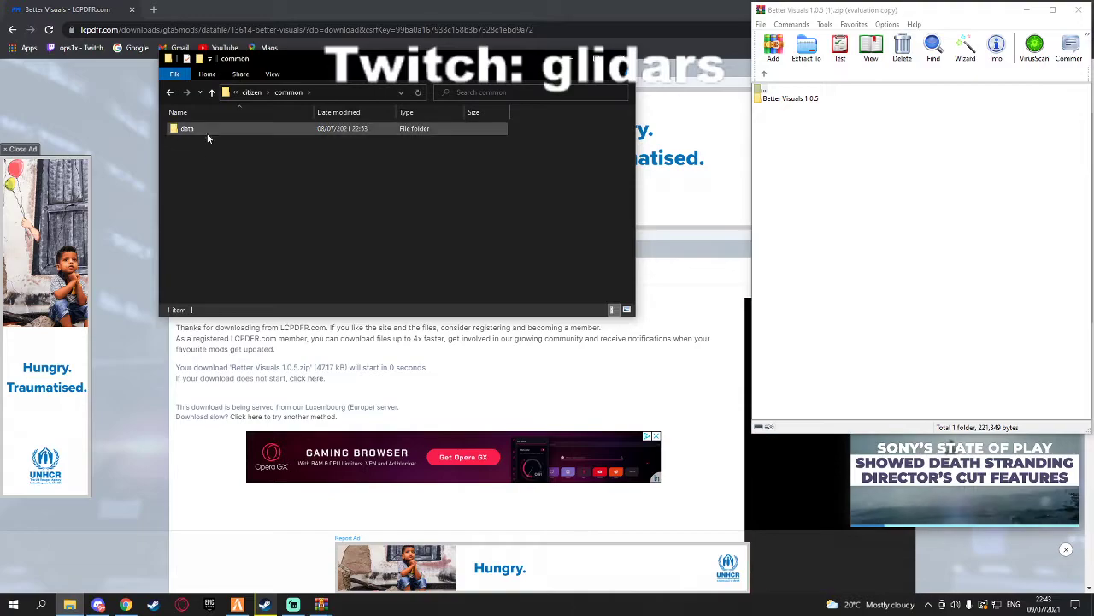
double_click(186, 128)
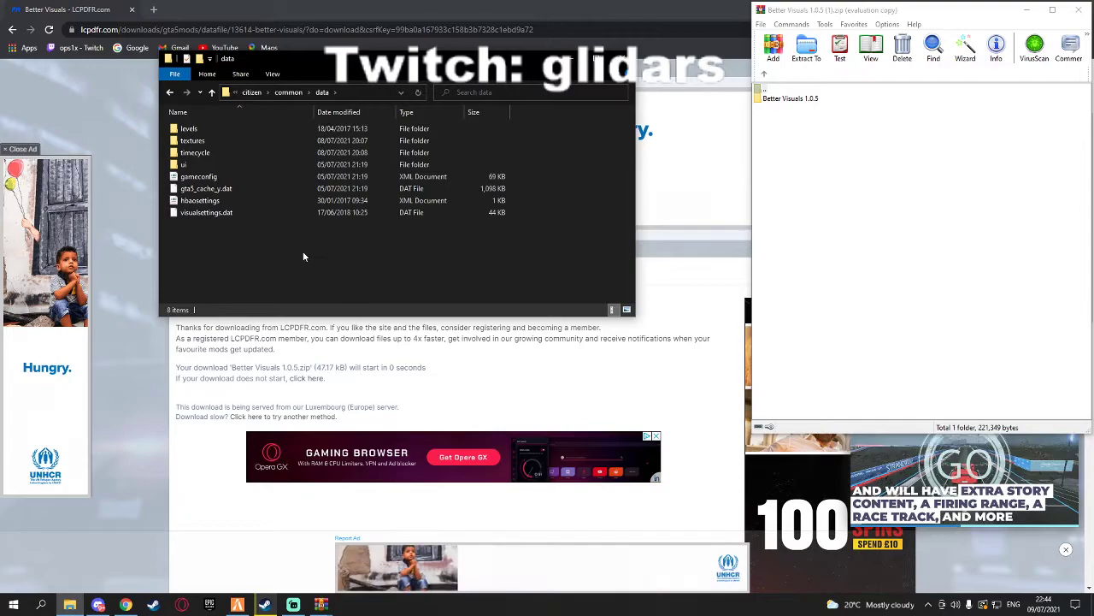
mouse_move(293, 246)
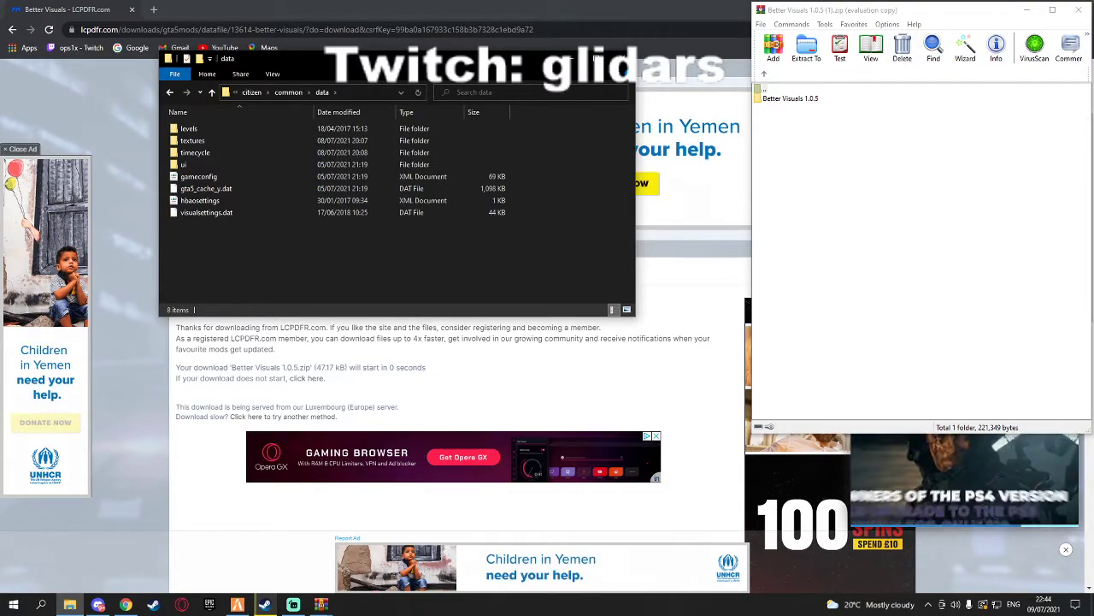
mouse_move(207, 212)
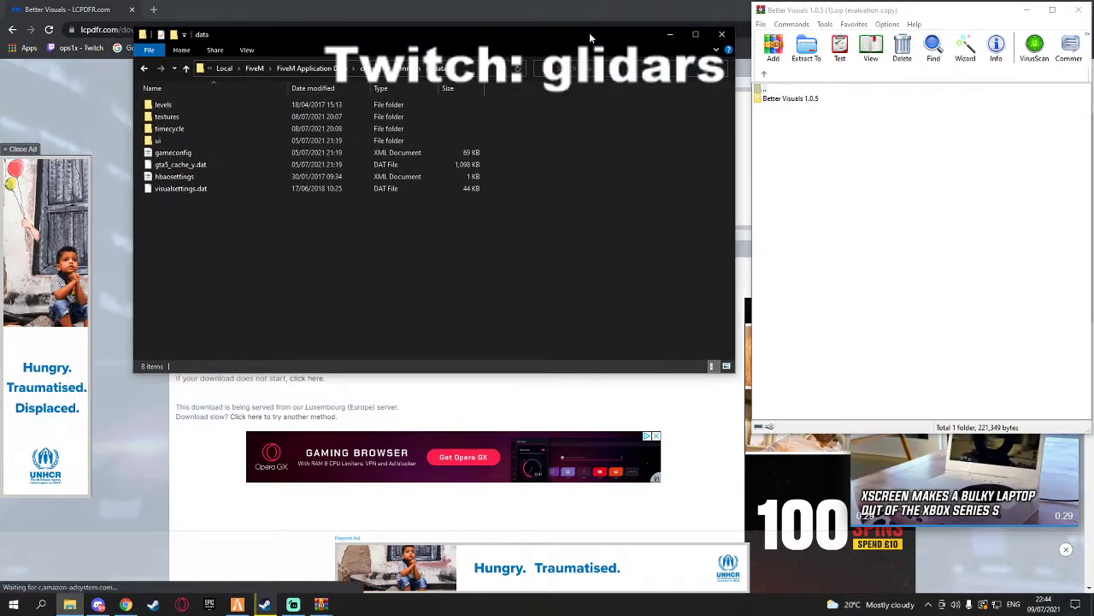
Dismiss Chrome and reveal the archive's Vanilla Settings, Mod Settings and README beside the data folder.
left_click(1027, 10)
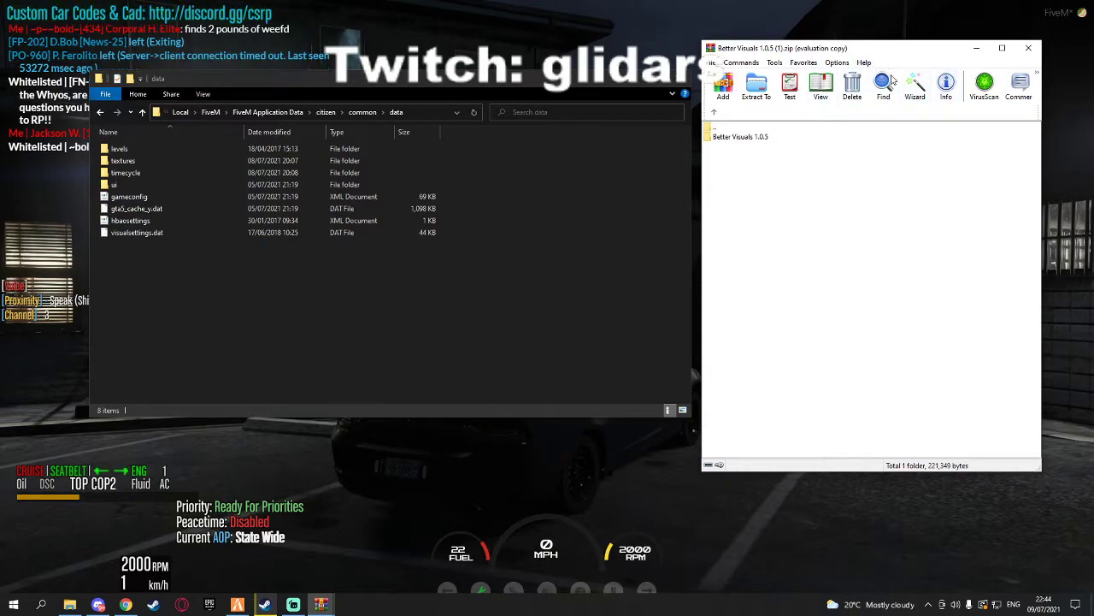
mouse_move(810, 181)
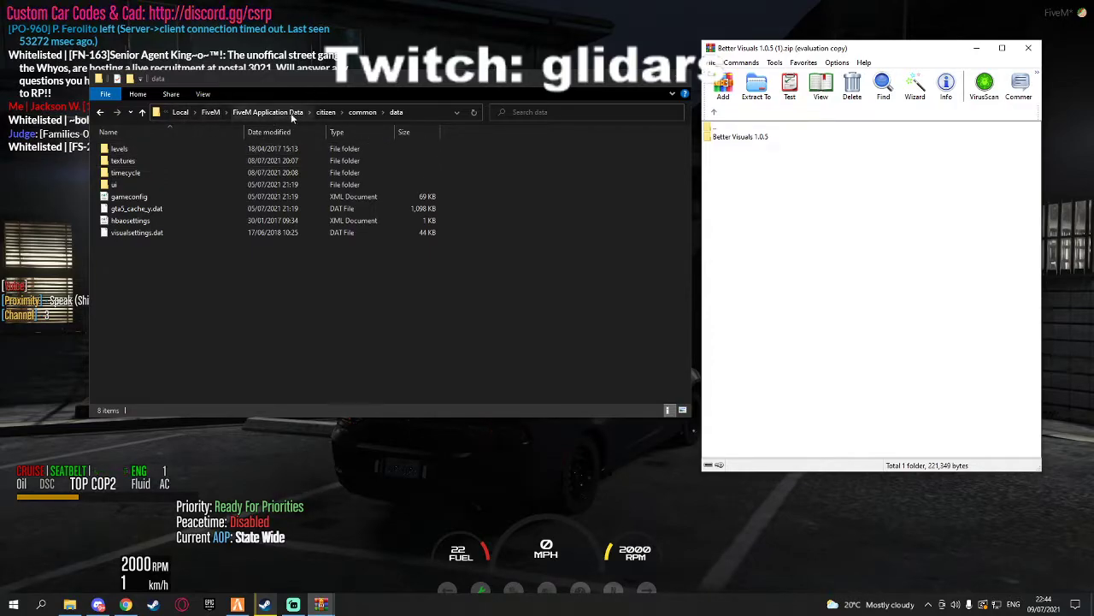
left_click(113, 185)
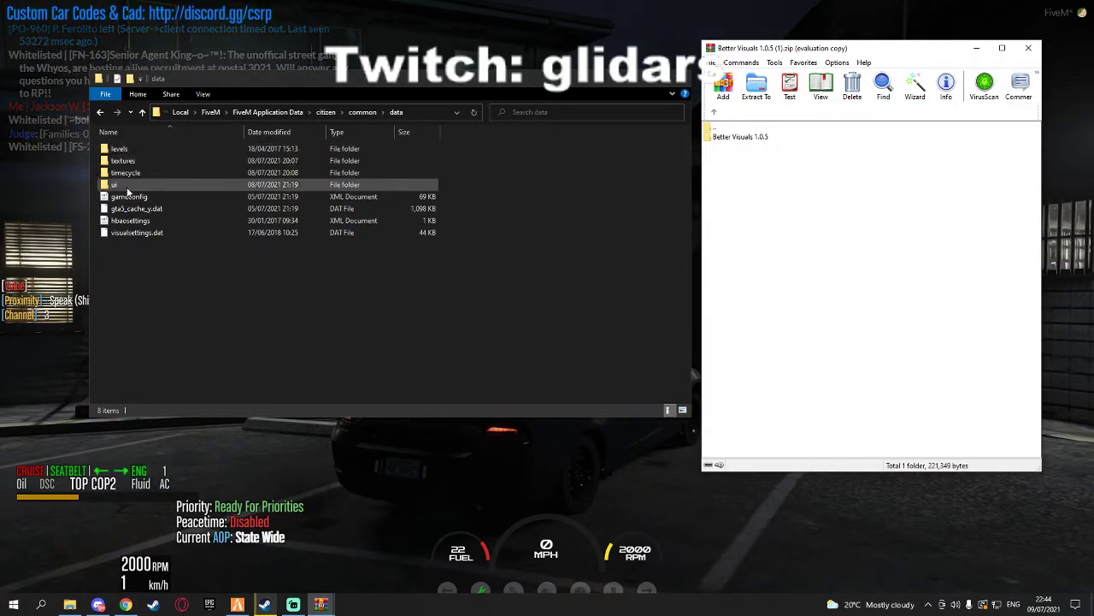
left_click(158, 305)
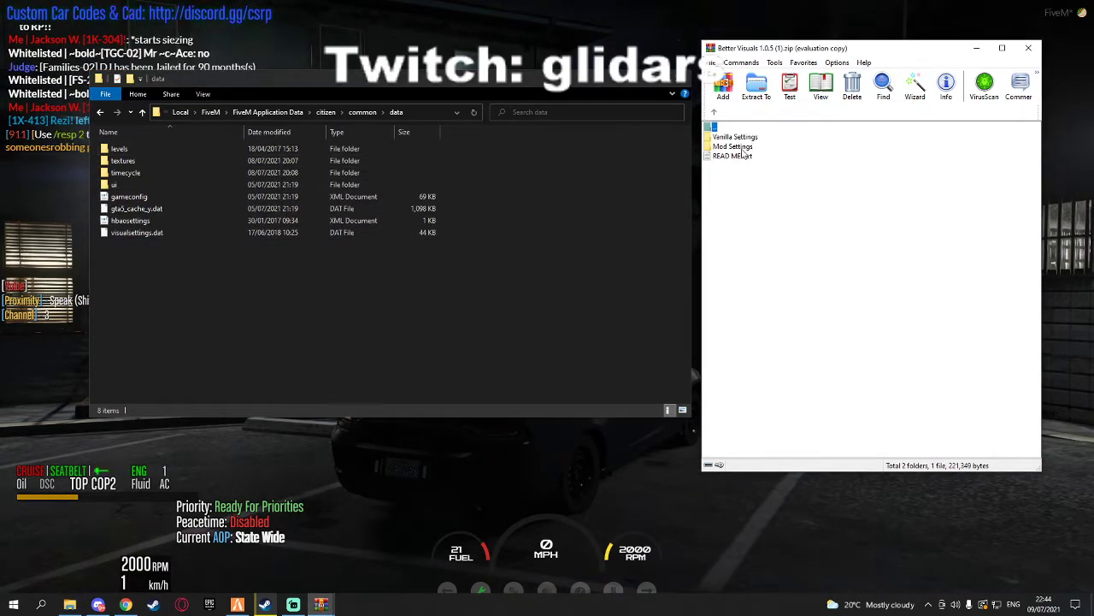
Move Mod Settings' visualsettings.dat into the data folder, choosing 'Replace the file in the destination'.
double_click(732, 145)
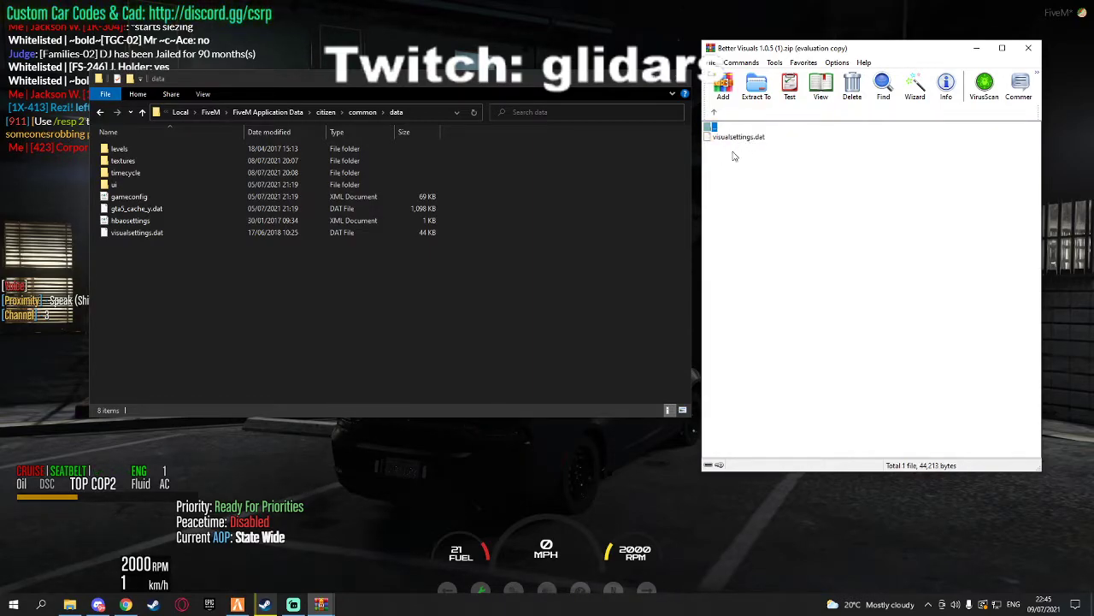
left_click(738, 136)
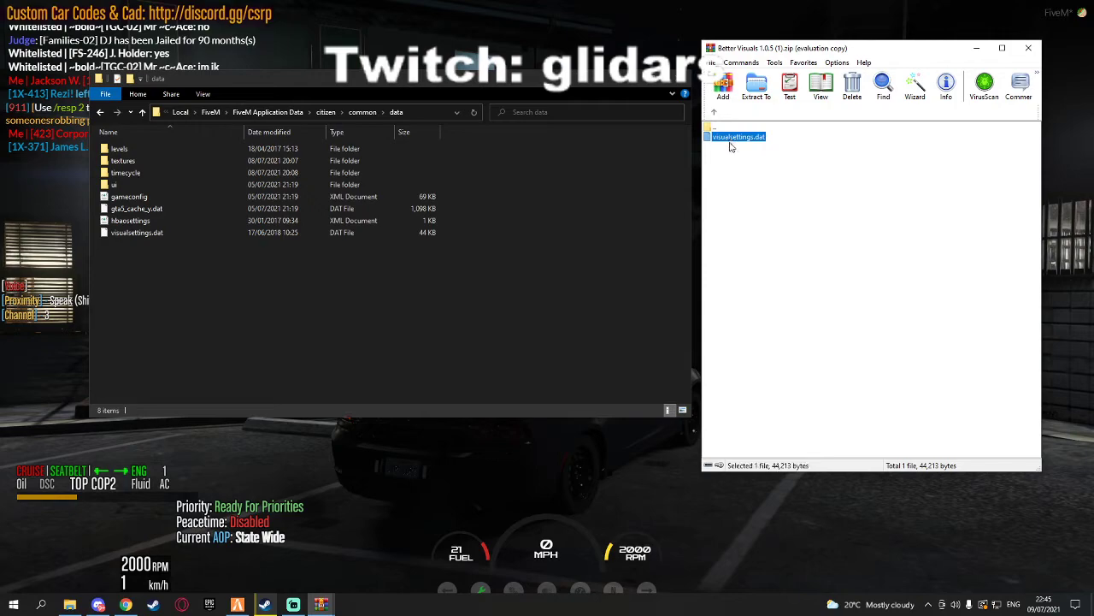
mouse_move(615, 265)
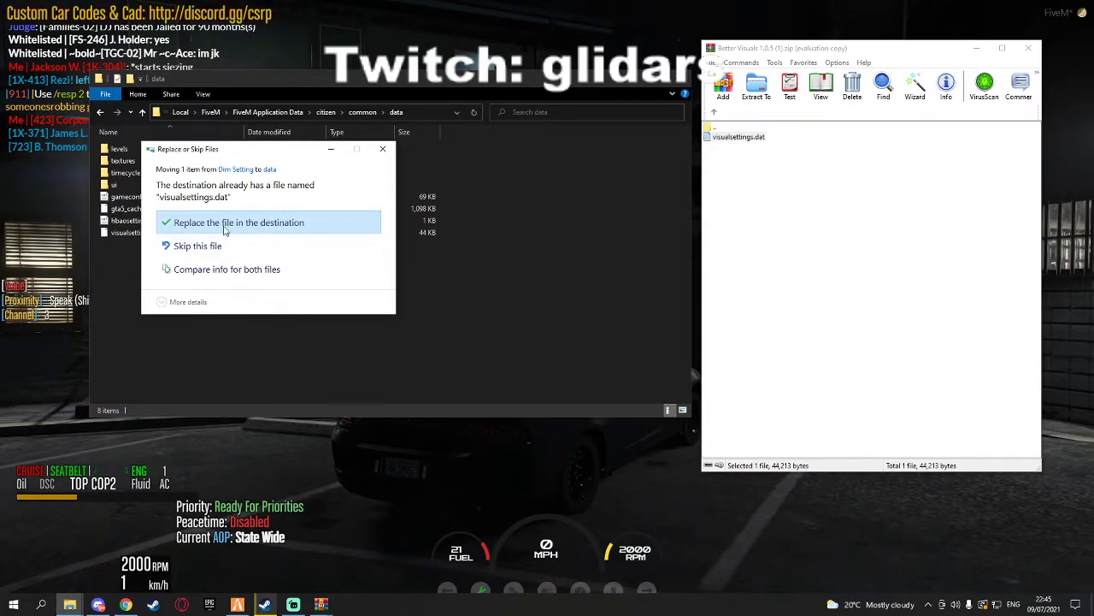
left_click(239, 223)
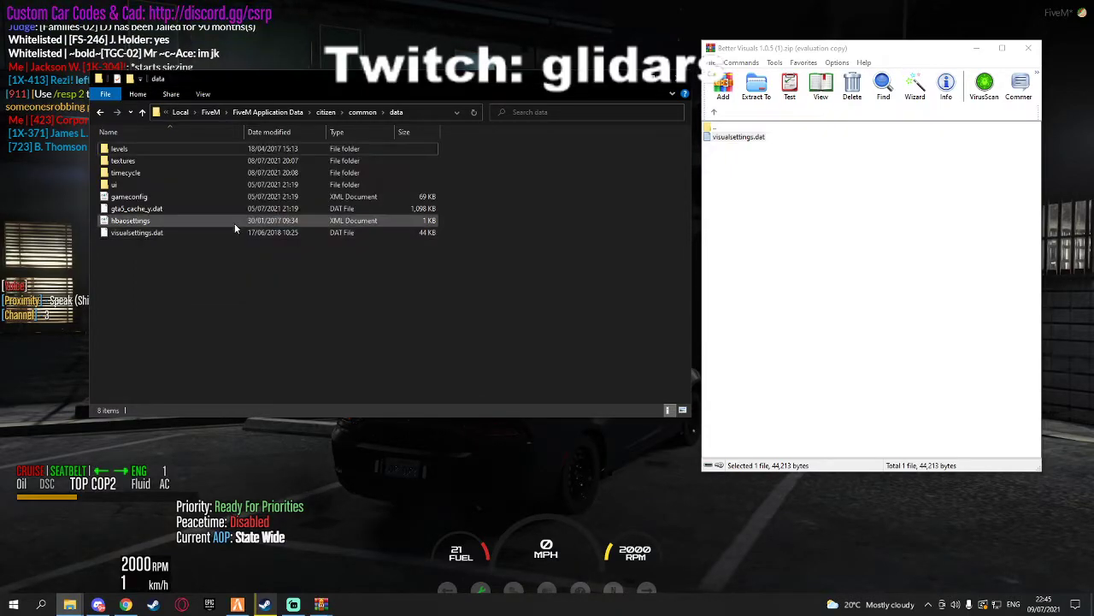
mouse_move(231, 221)
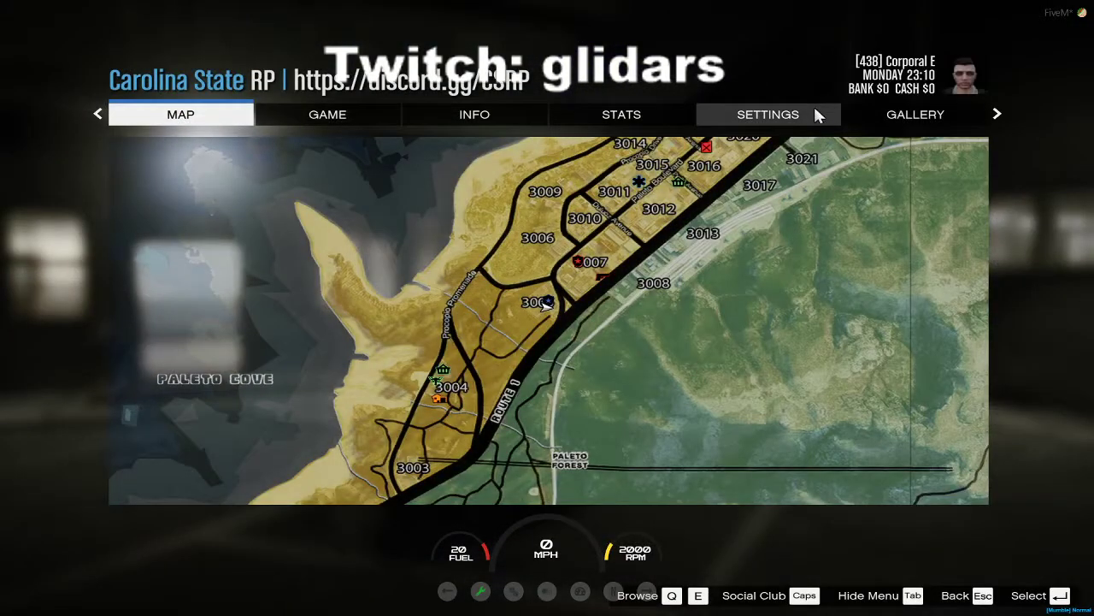
In the pause menu Graphics settings, scroll to Shader Quality and Post FX to set both High.
left_click(768, 113)
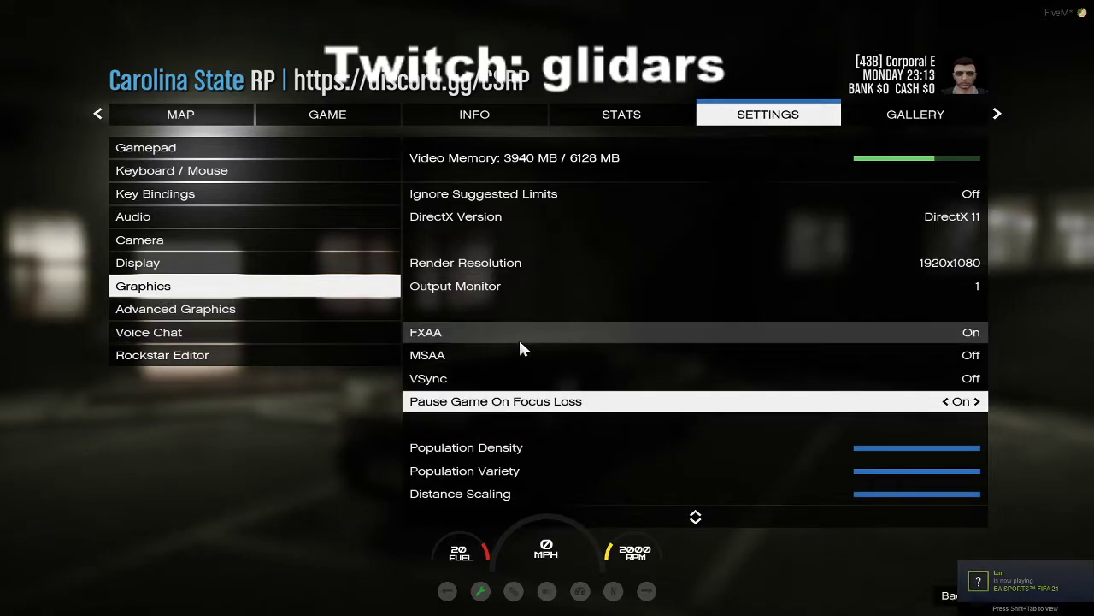
scroll("down", 3)
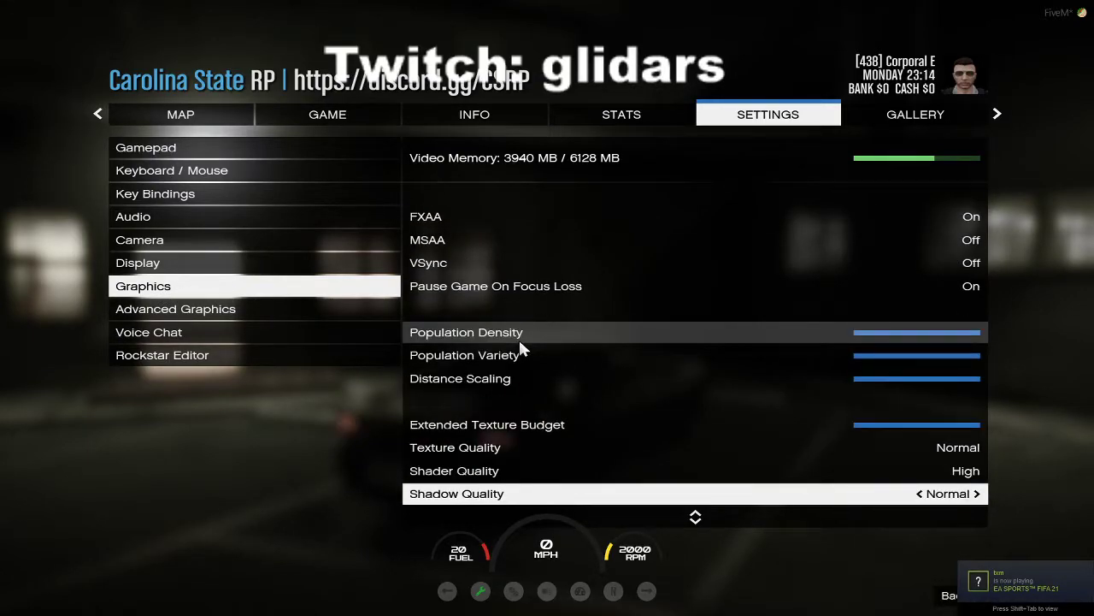
scroll("down", 3)
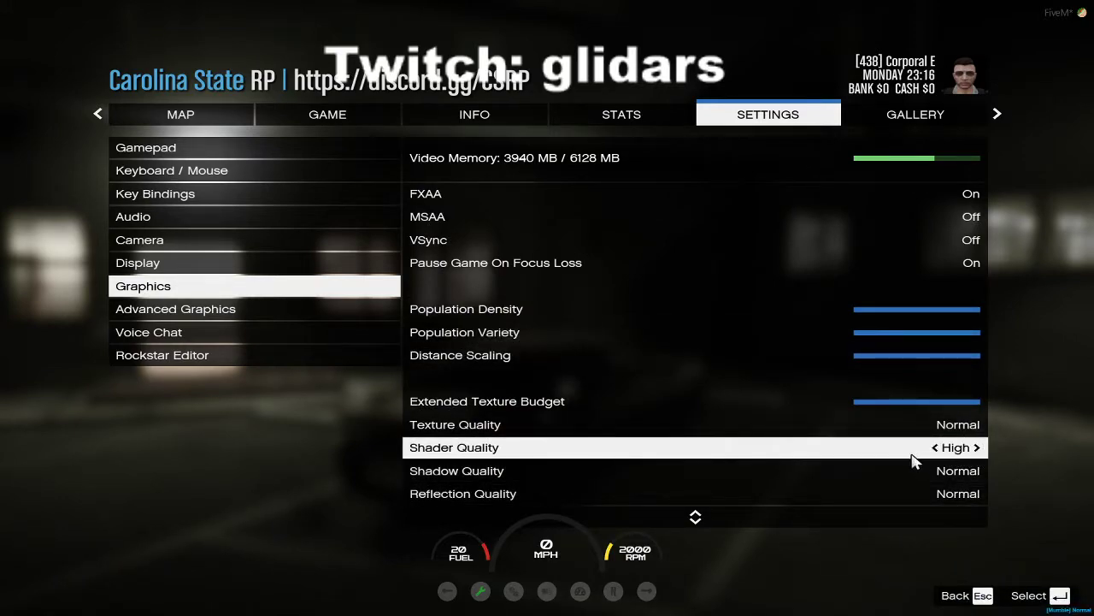
scroll("down", 3)
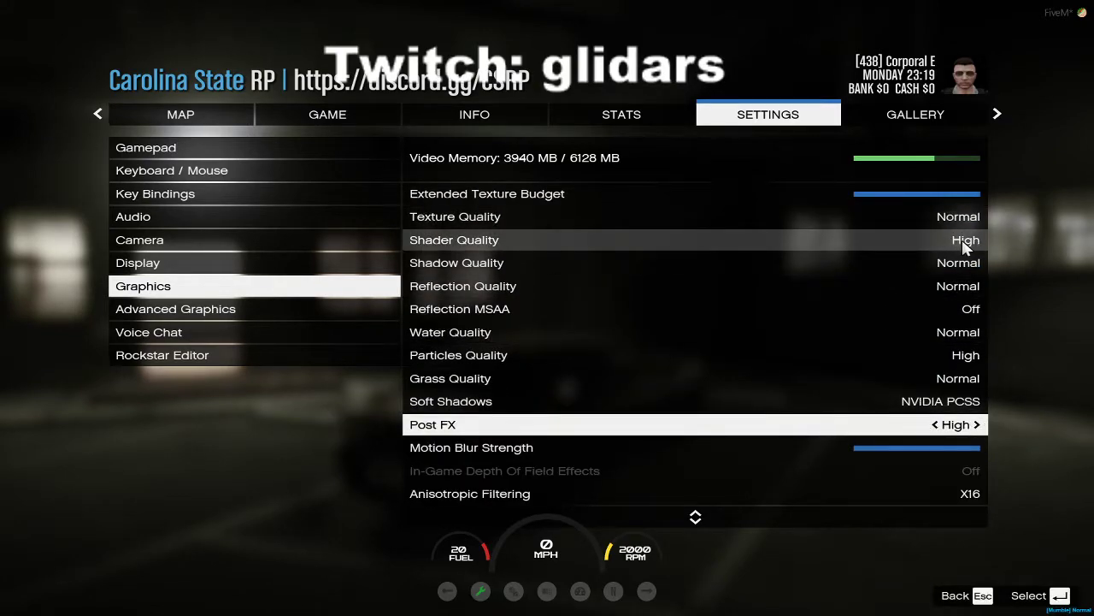
mouse_move(940, 412)
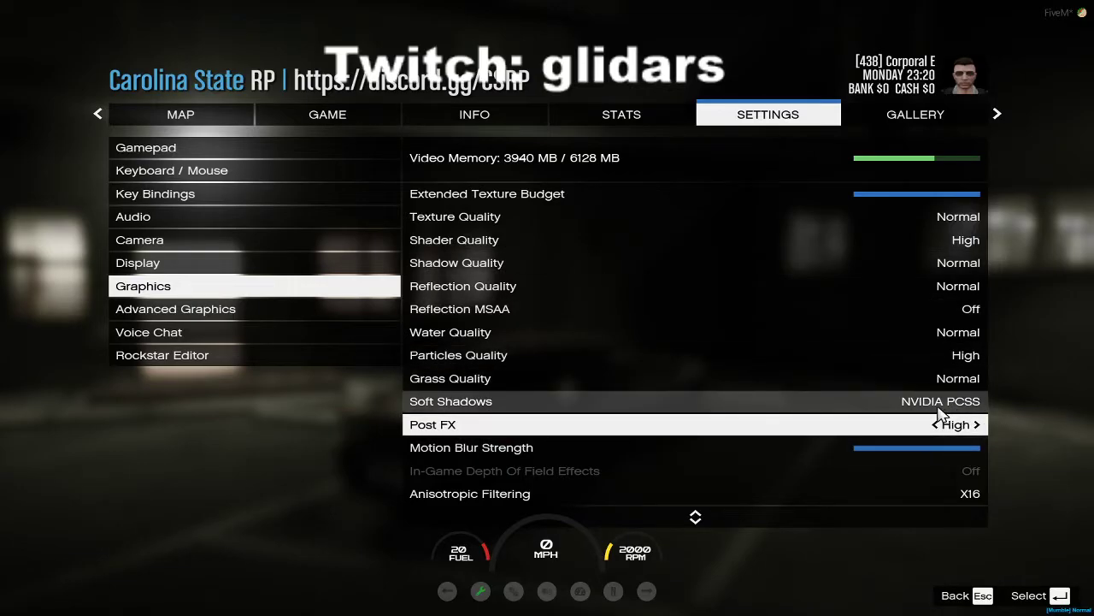